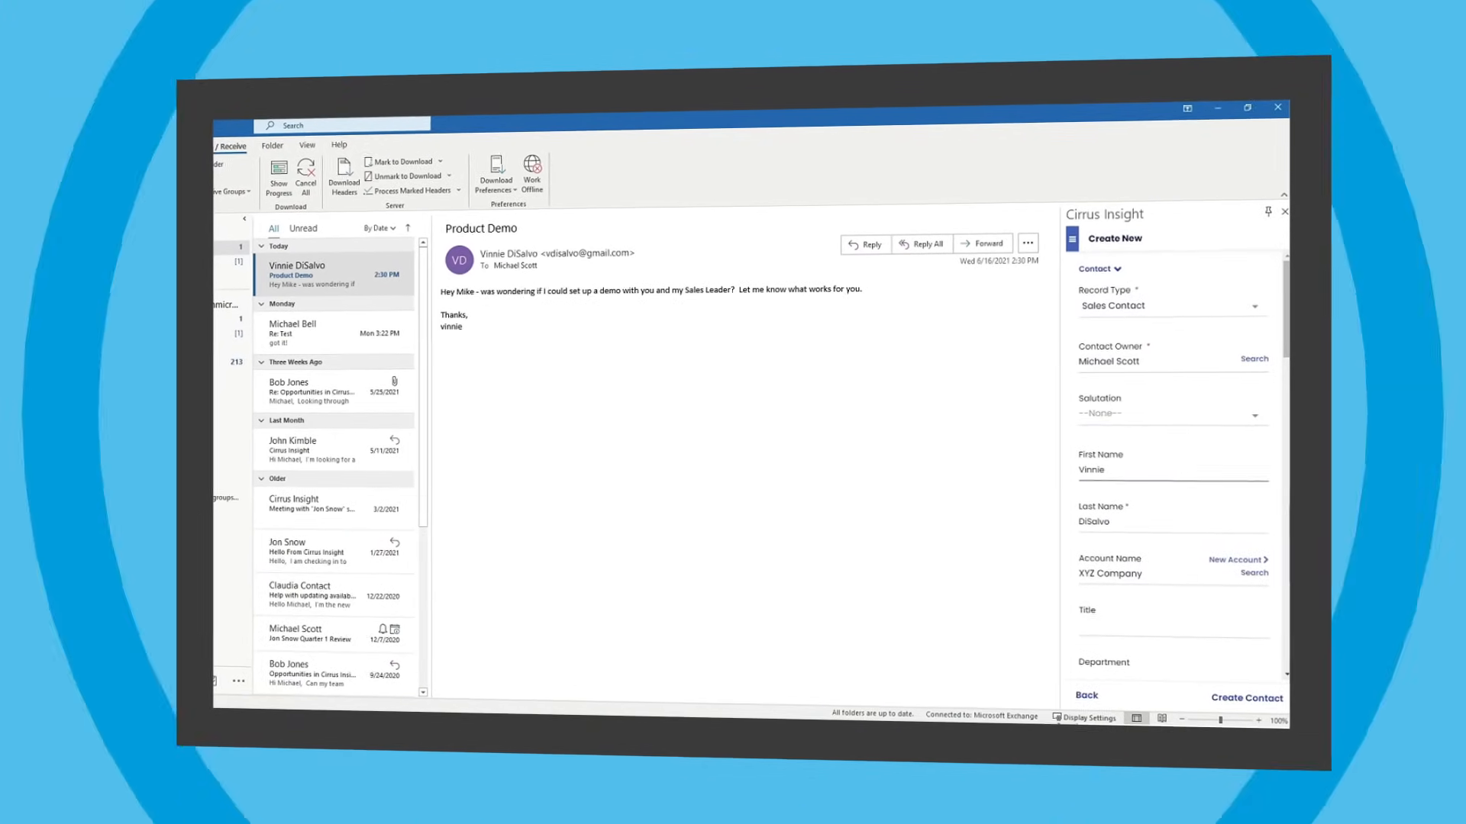
text(CEO)
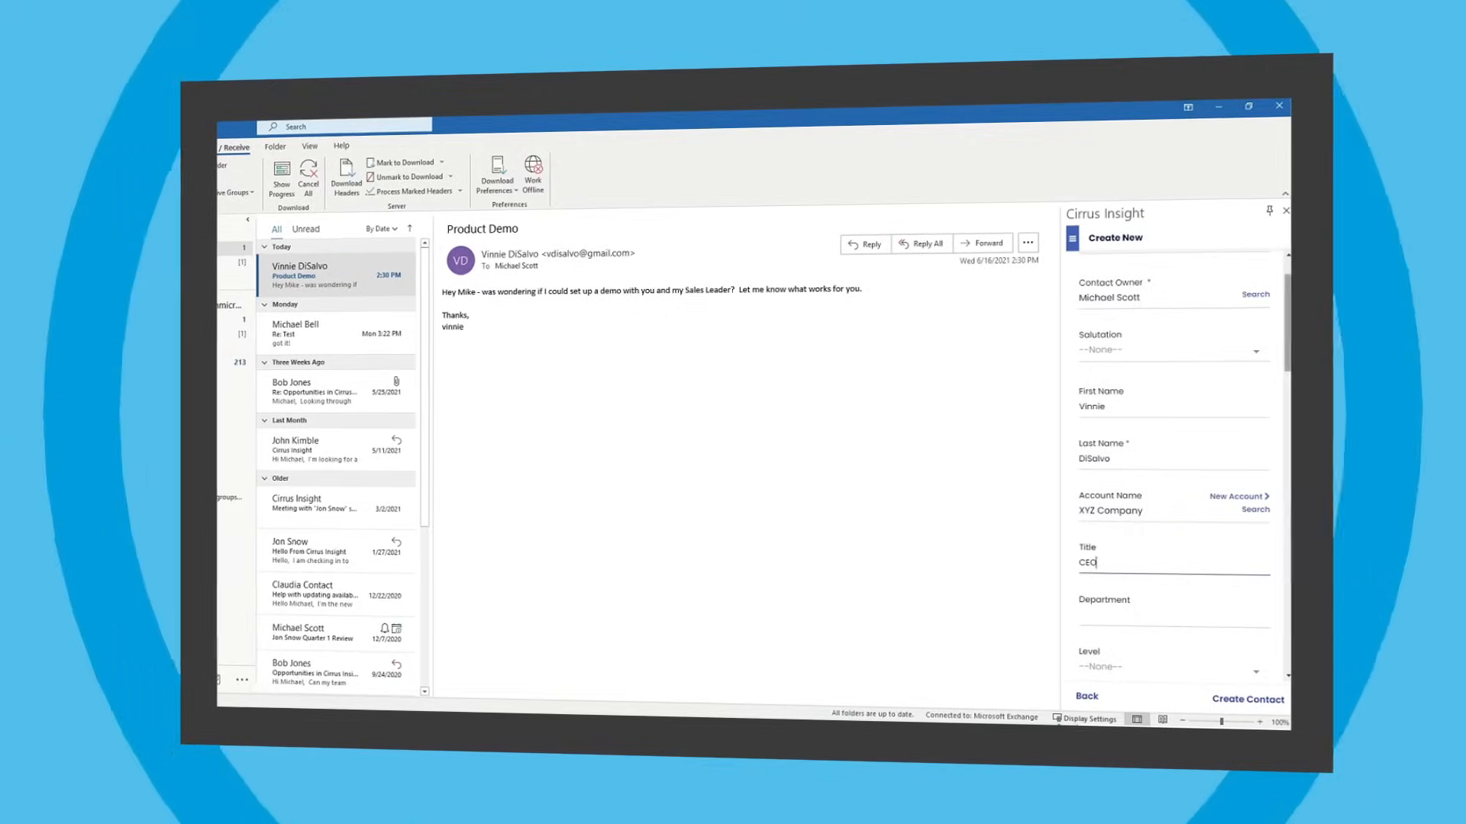
scroll(down, 3)
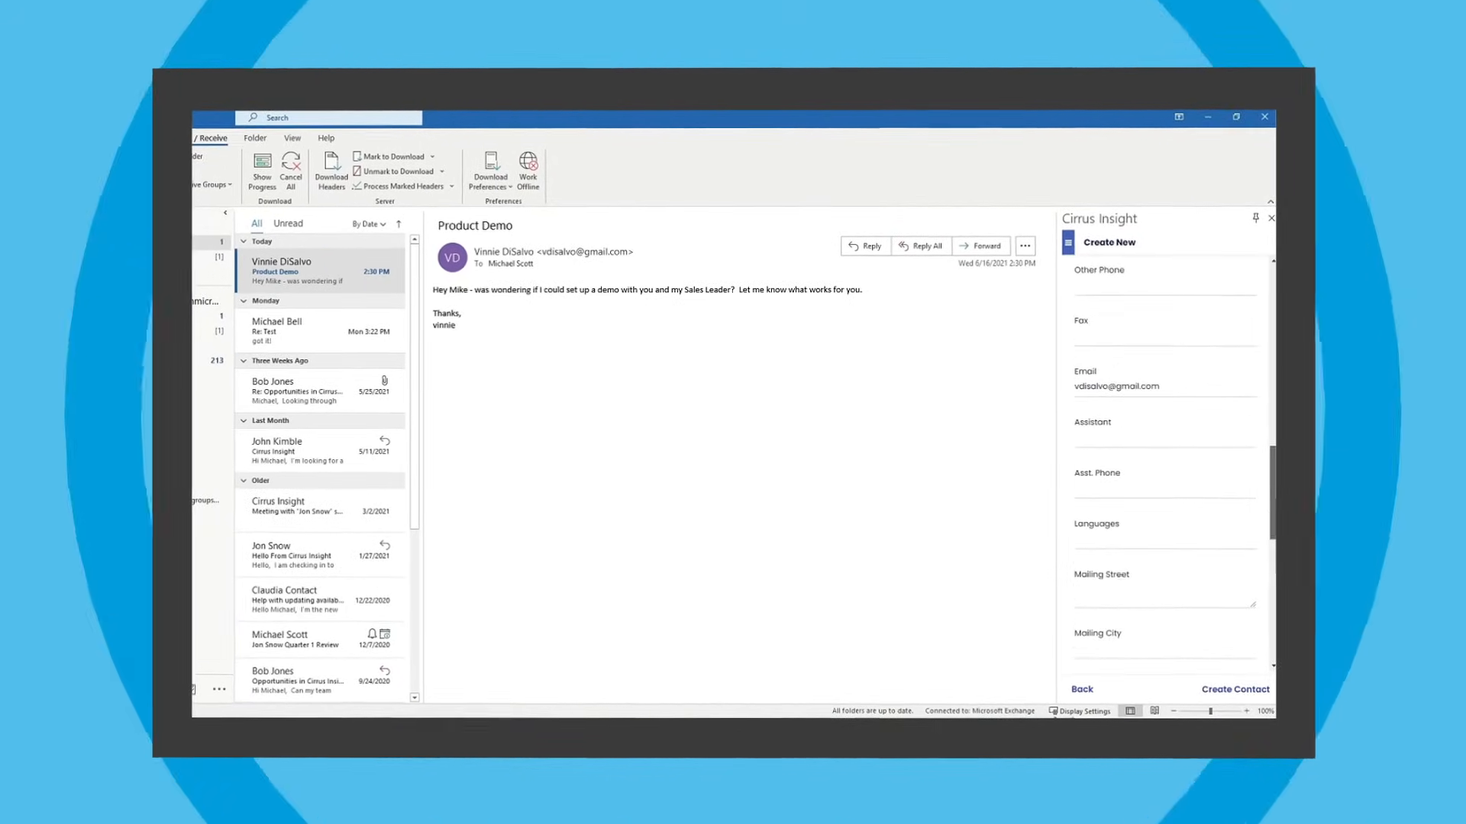
scroll(down, 3)
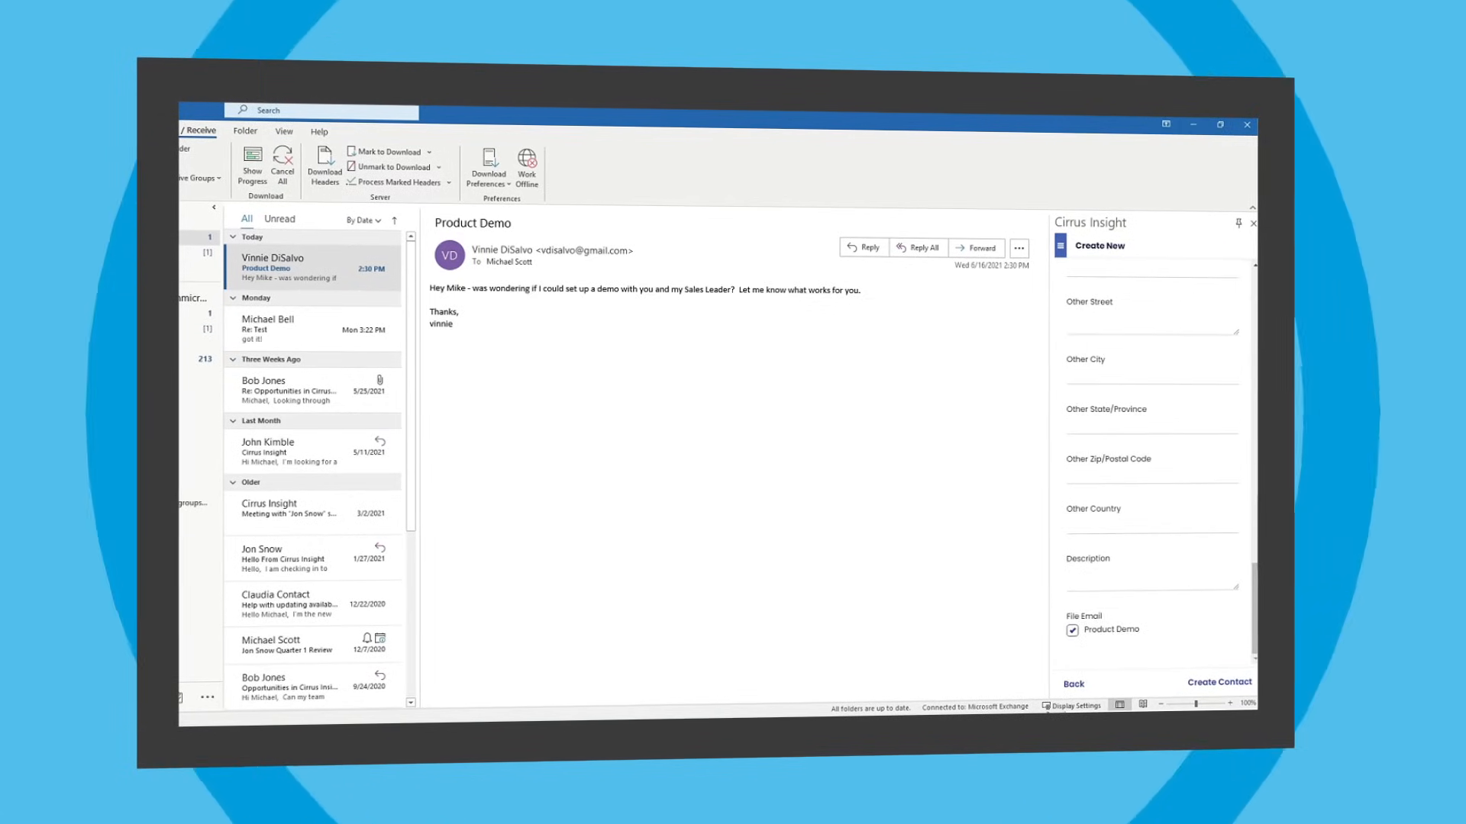
click(309, 267)
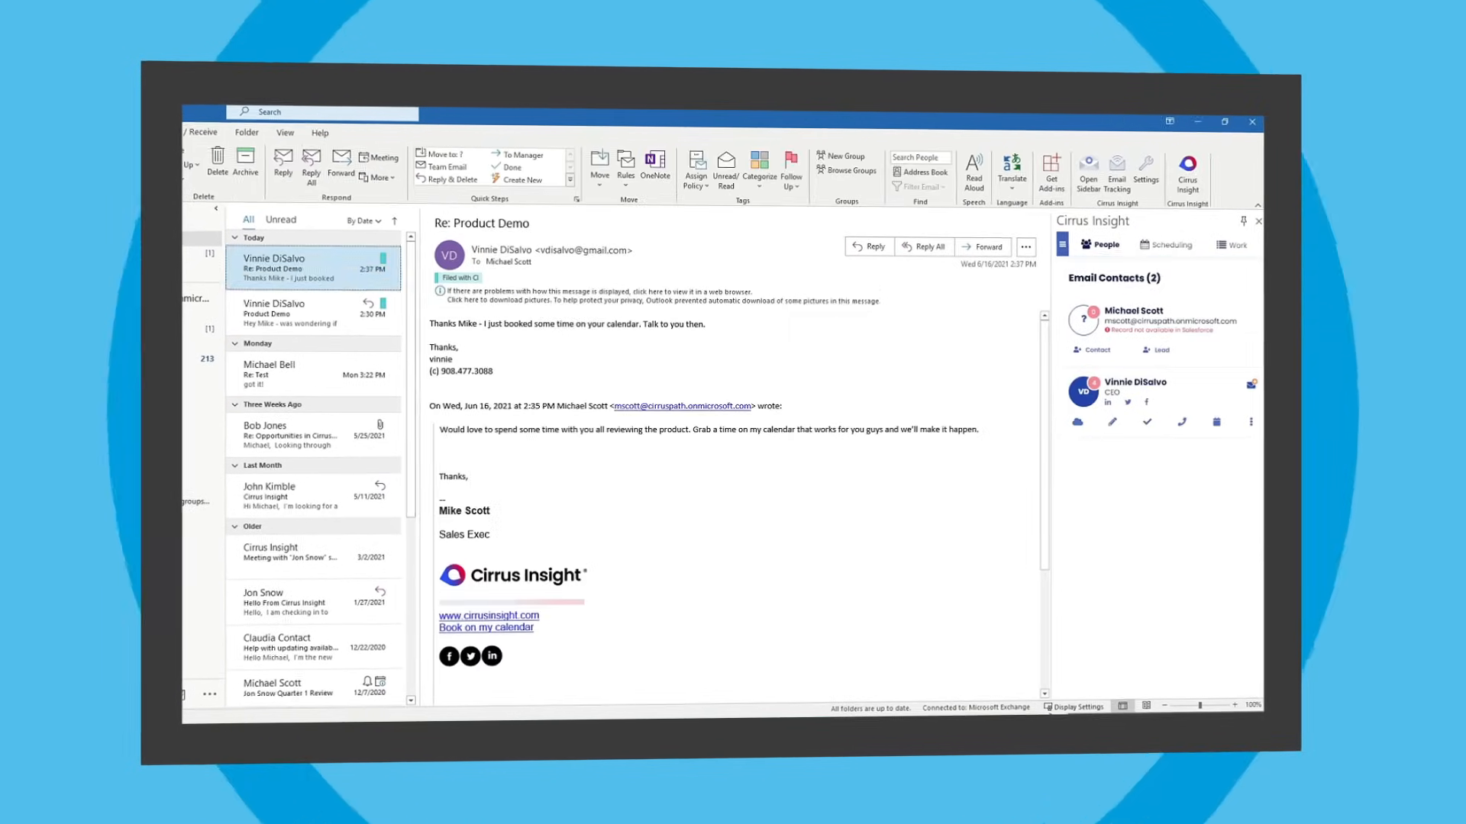
click(1132, 382)
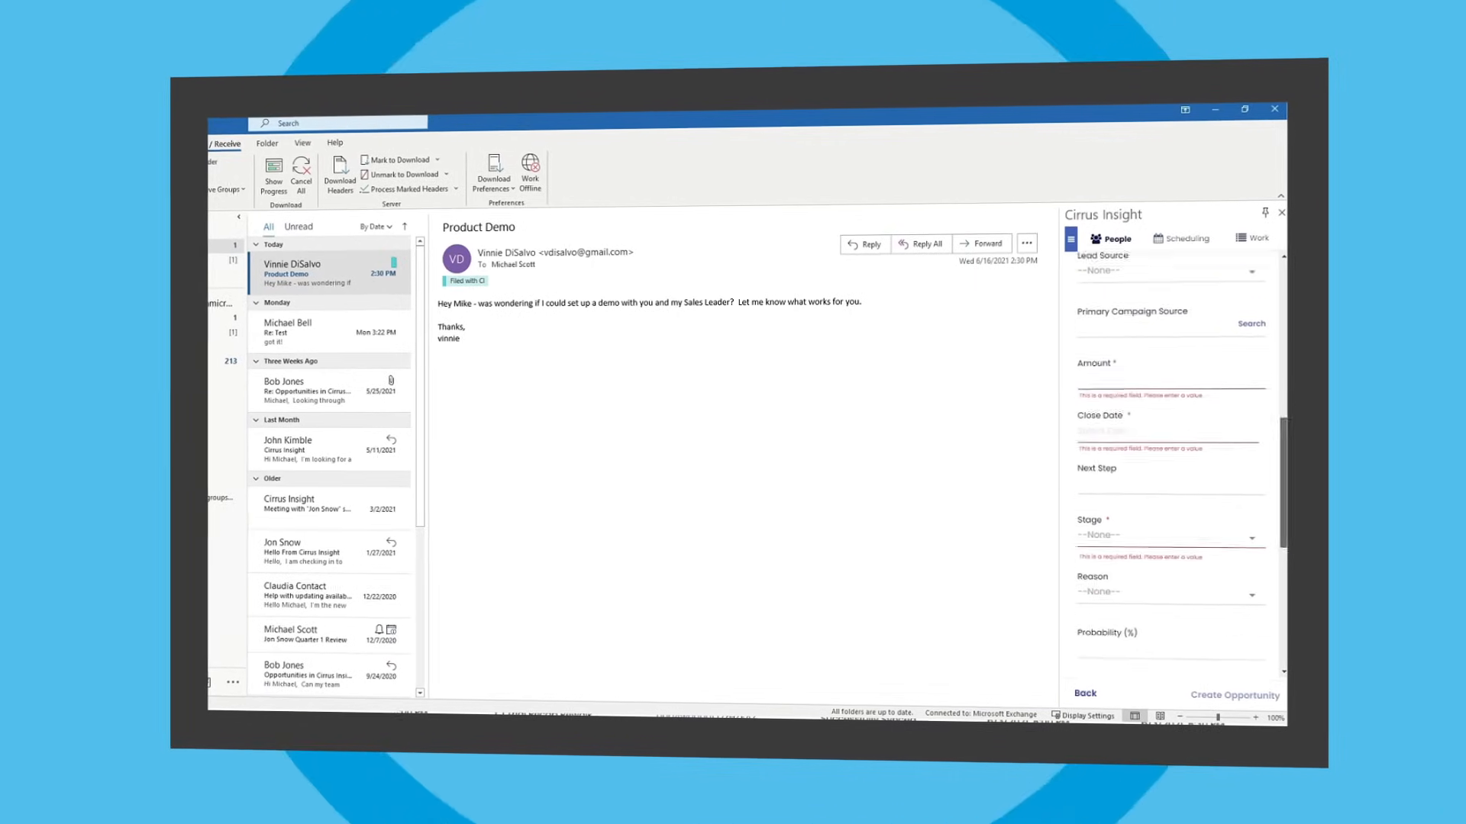
Step: Scroll the new opportunity form down to its final fields, including filing the Product Demo email
scroll(down, 3)
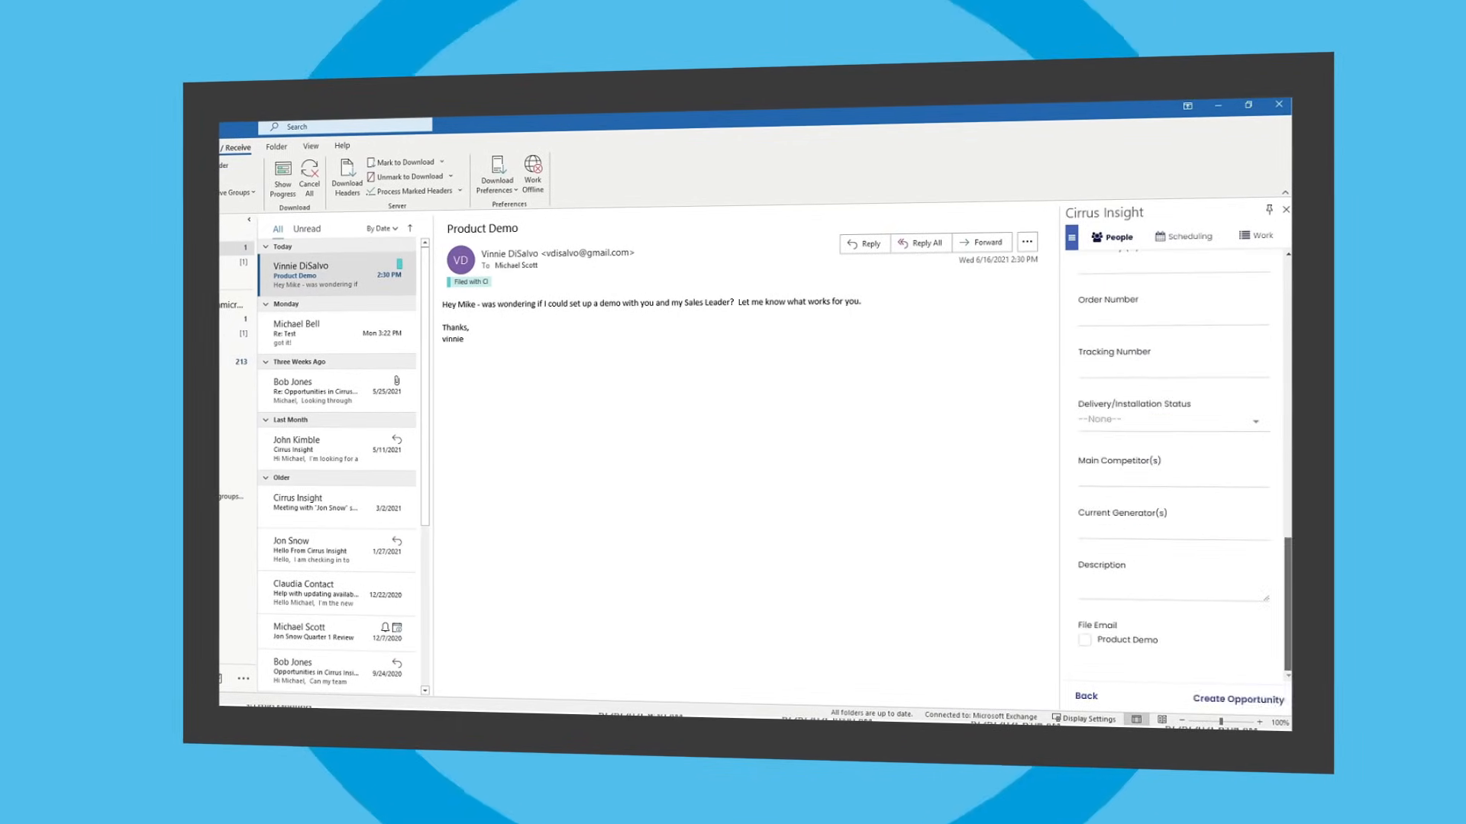